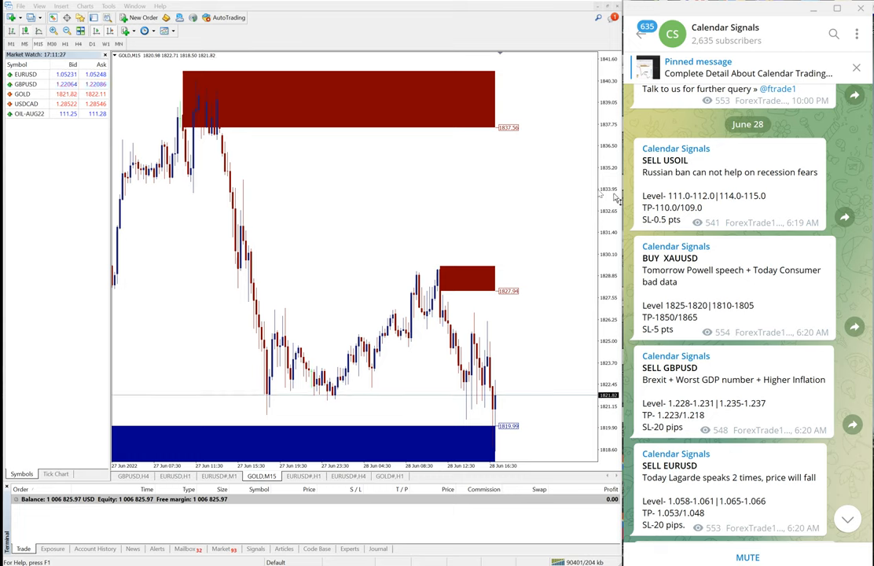
pyautogui.moveTo(678, 85)
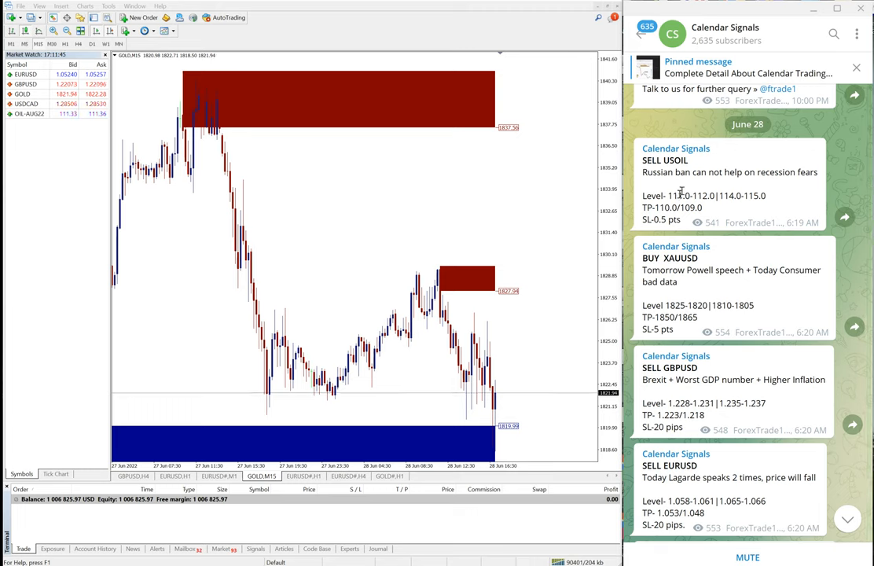
pyautogui.moveTo(663, 352)
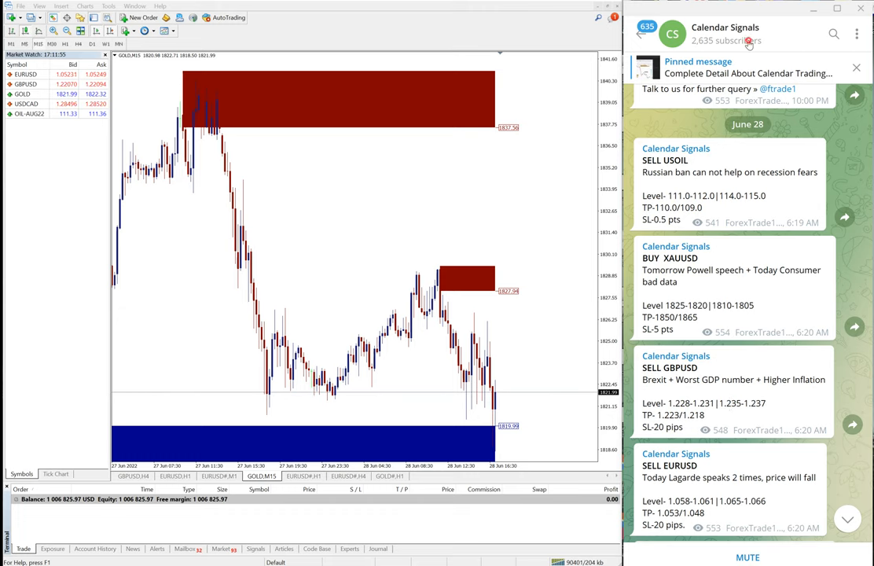
# Draw pen arrows and a circle around the June 28 SELL USOIL message in the channel
pyautogui.click(724, 32)
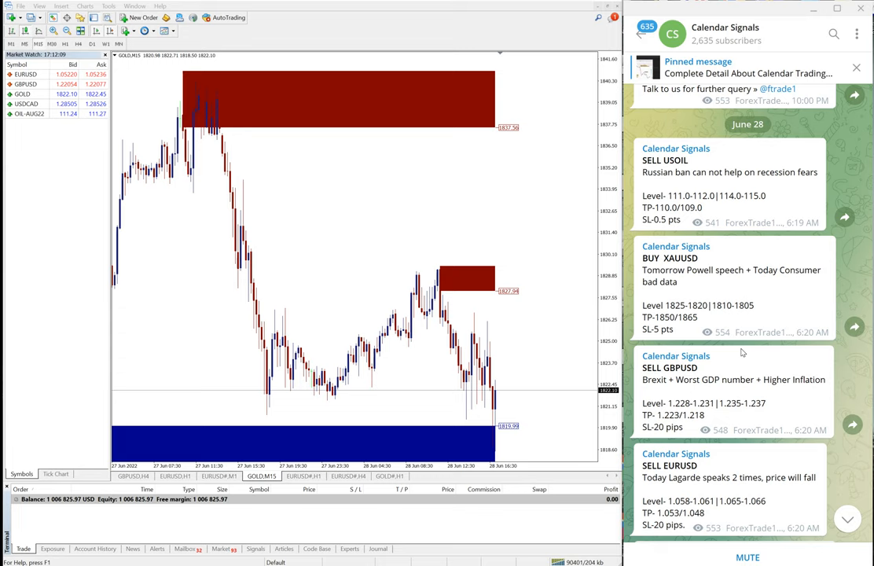
pyautogui.moveTo(742, 346)
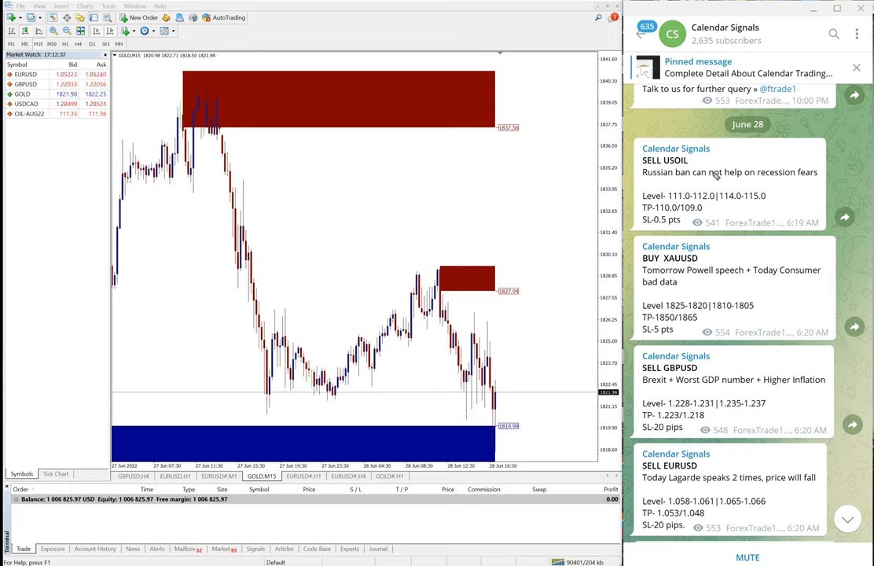
pyautogui.moveTo(462, 283)
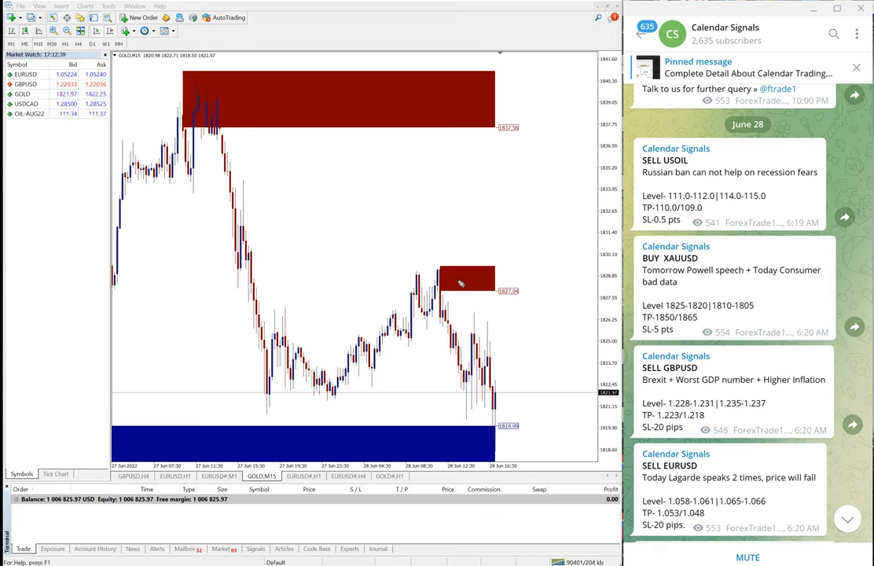
pyautogui.moveTo(454, 443); pyautogui.dragTo(589, 415)
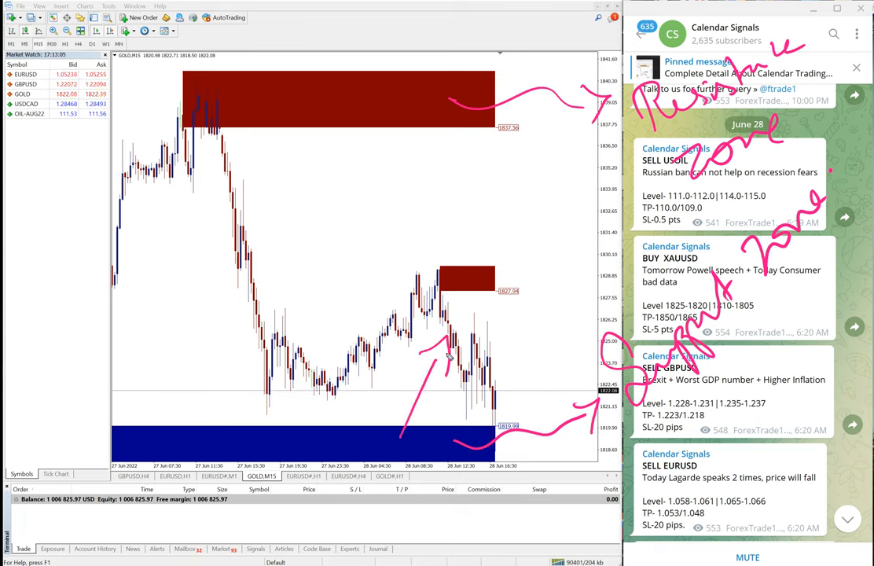
pyautogui.moveTo(254, 113); pyautogui.dragTo(302, 196)
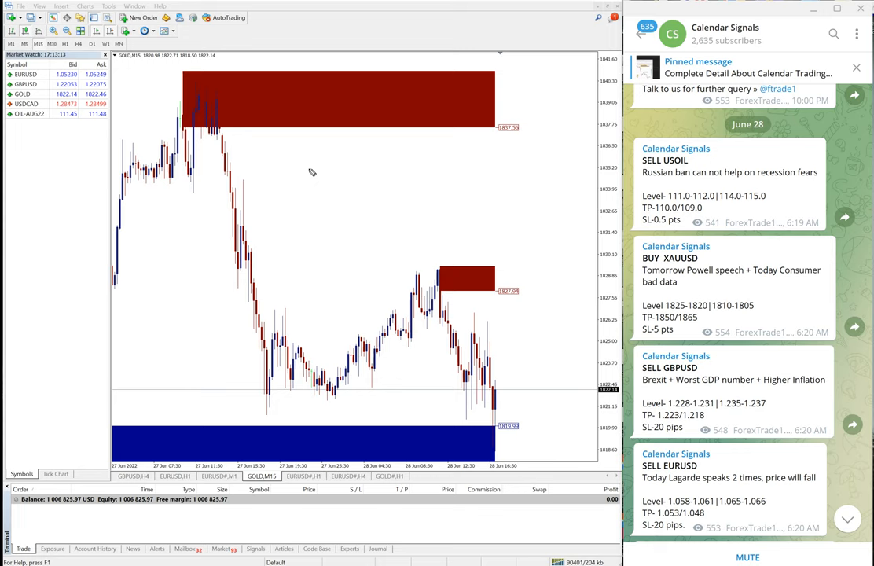
pyautogui.moveTo(195, 203)
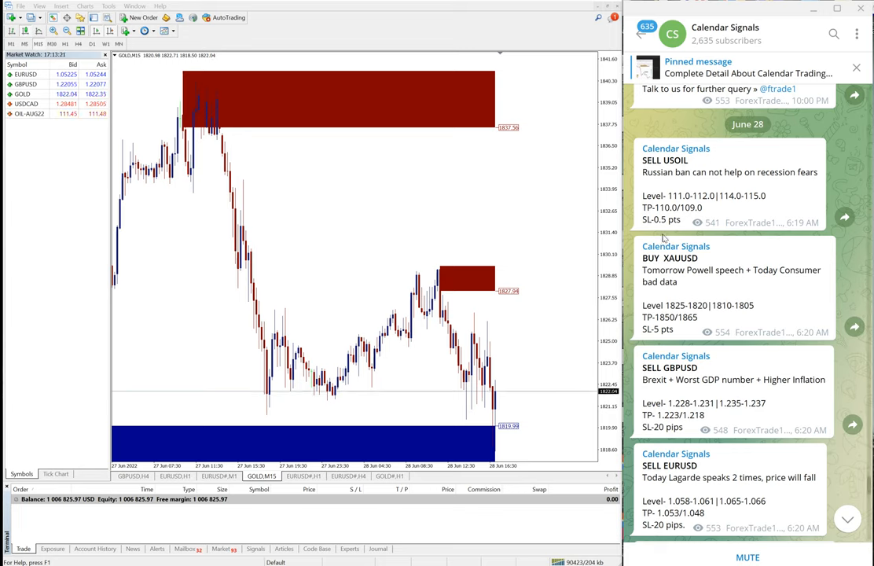
pyautogui.moveTo(725, 257)
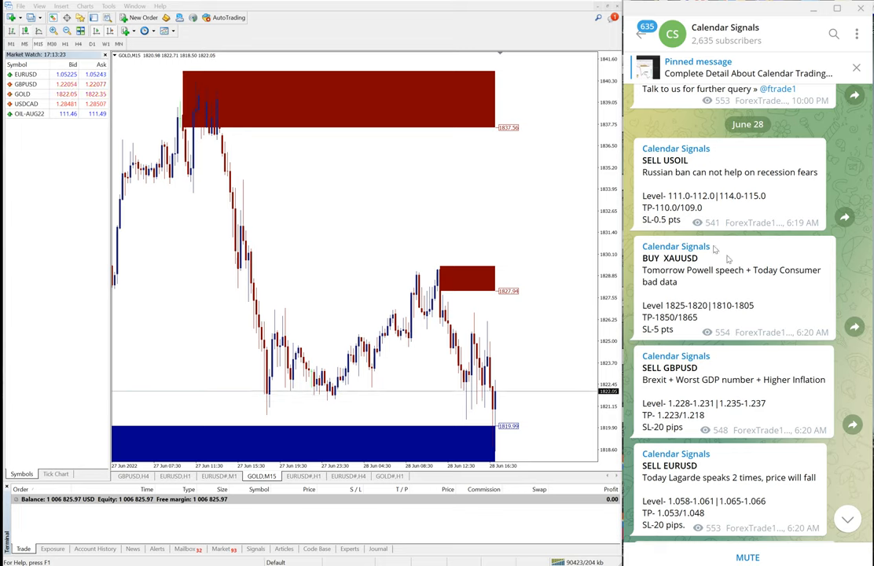
pyautogui.moveTo(729, 237)
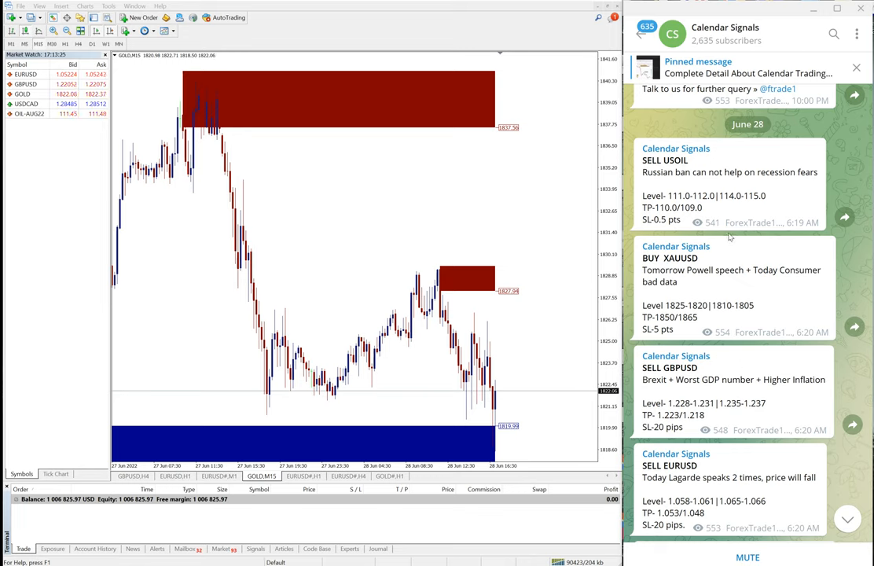
pyautogui.moveTo(647, 190)
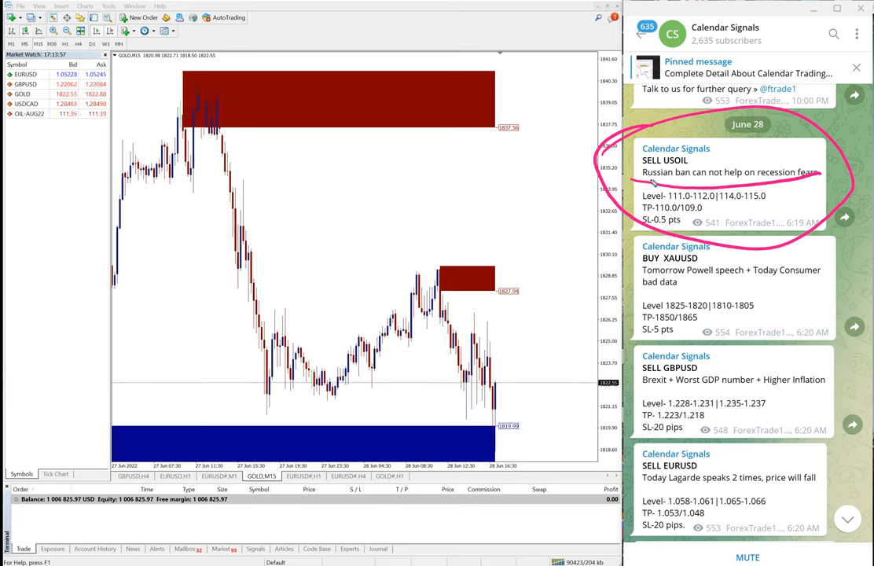
pyautogui.moveTo(573, 235)
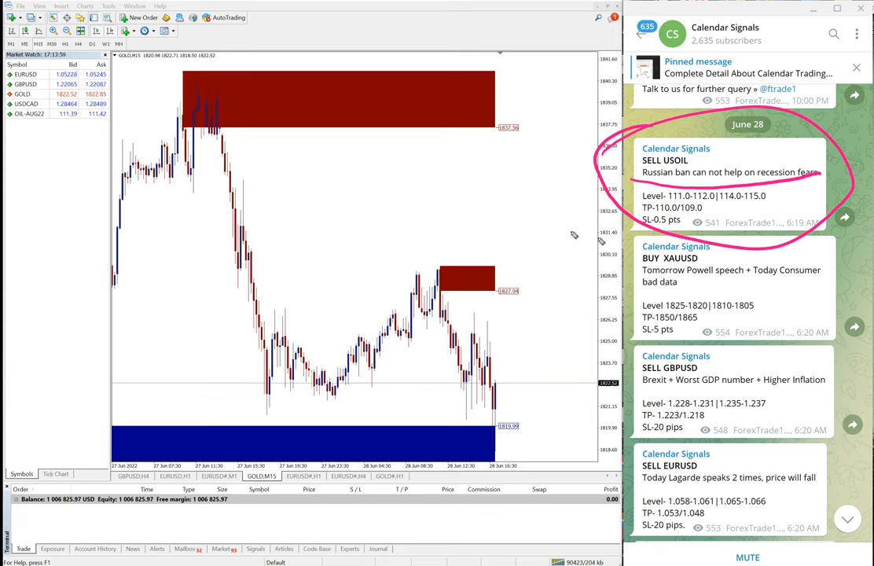
# Erase the hand-drawn circle around the SELL USOIL signal
pyautogui.moveTo(534, 158); pyautogui.dragTo(566, 236)
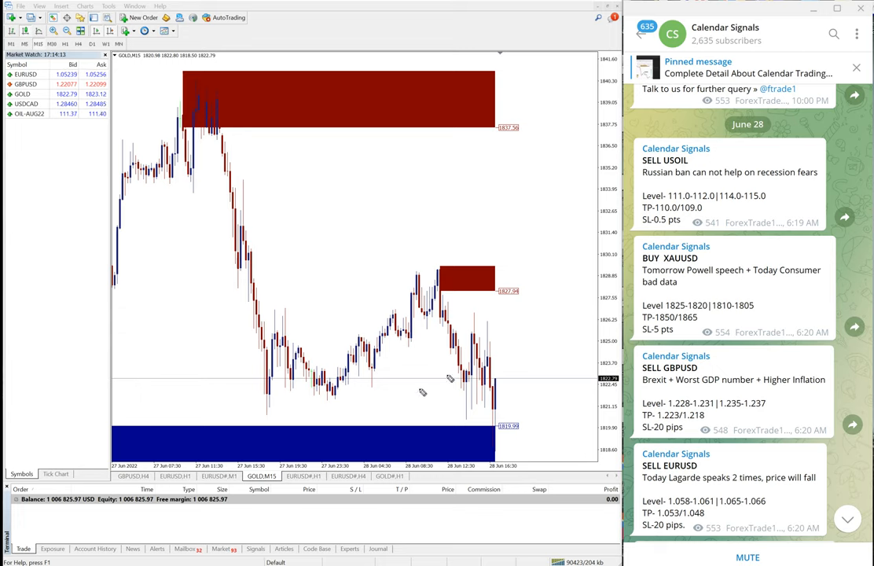
pyautogui.moveTo(374, 283); pyautogui.dragTo(425, 428)
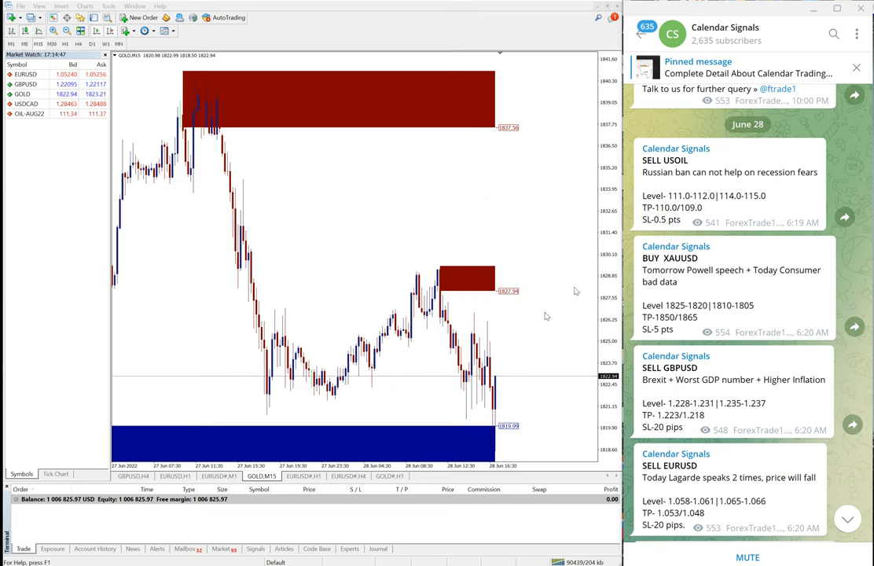
# Scroll to the SELL GBPUSD 40-pip result post and show the GBPUSD price chart
pyautogui.scroll(-3)
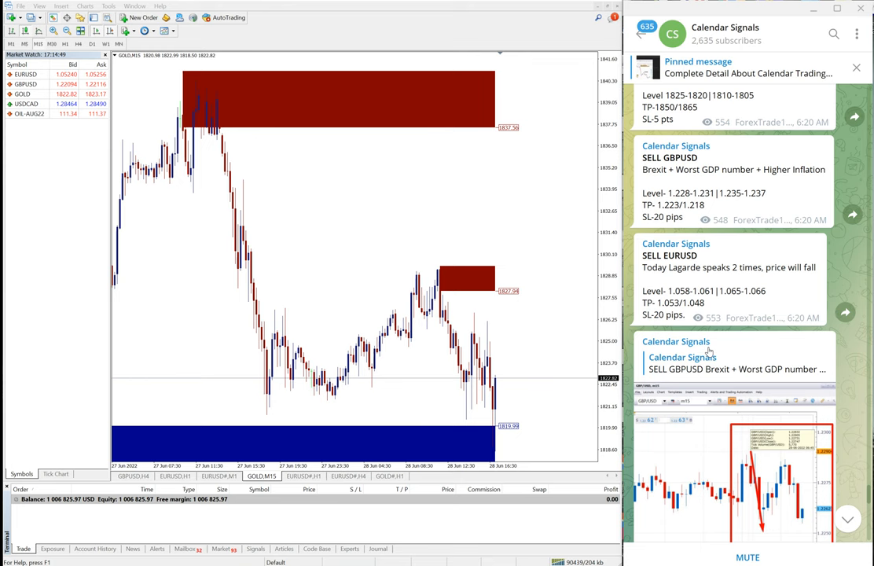
pyautogui.scroll(-3)
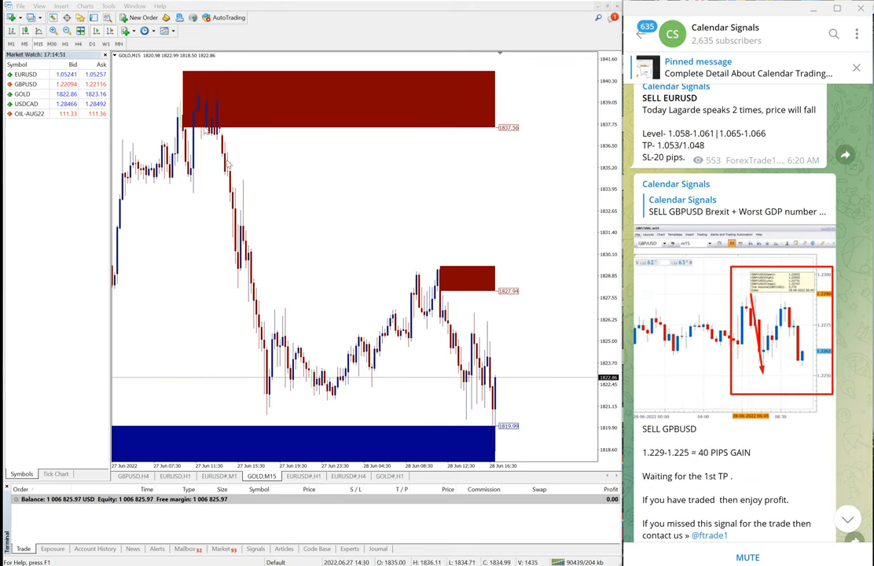
pyautogui.click(264, 476)
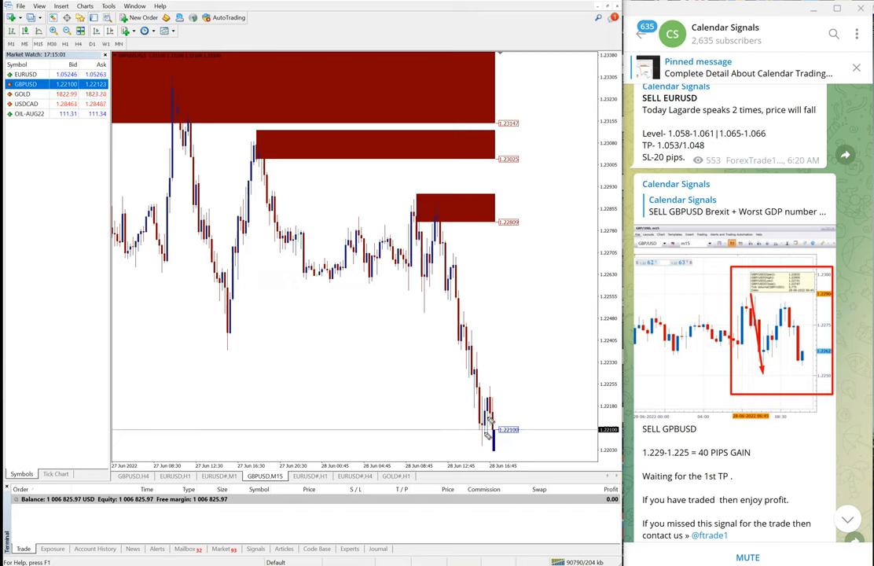
# Mark the GBPUSD price drop with a downward arrow and scroll to the SELL EURUSD 50-pip result
pyautogui.moveTo(510, 248); pyautogui.dragTo(542, 393)
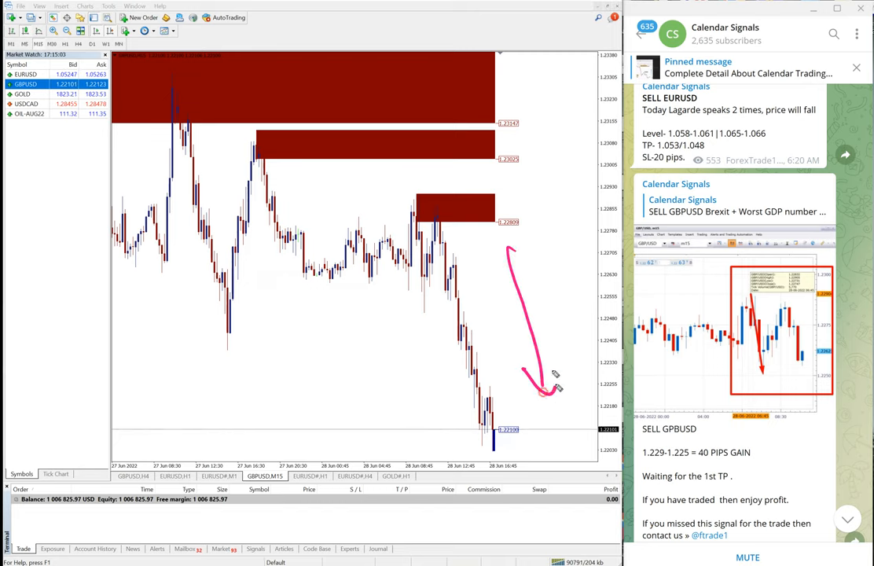
pyautogui.moveTo(588, 323)
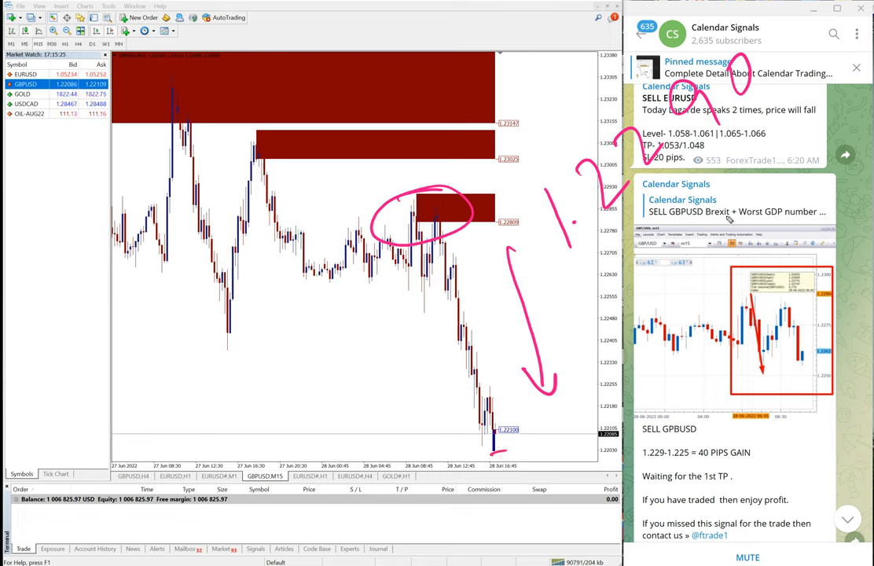
pyautogui.scroll(-3)
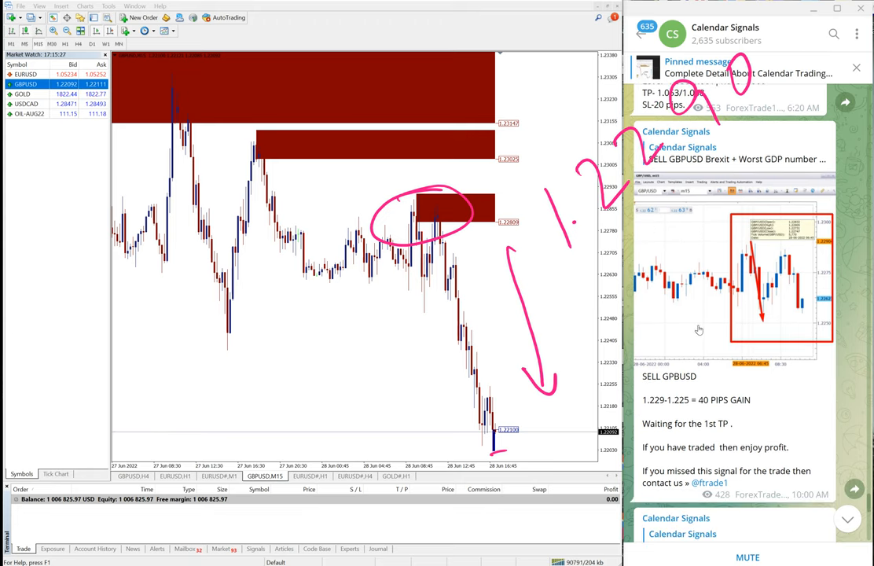
pyautogui.moveTo(781, 497)
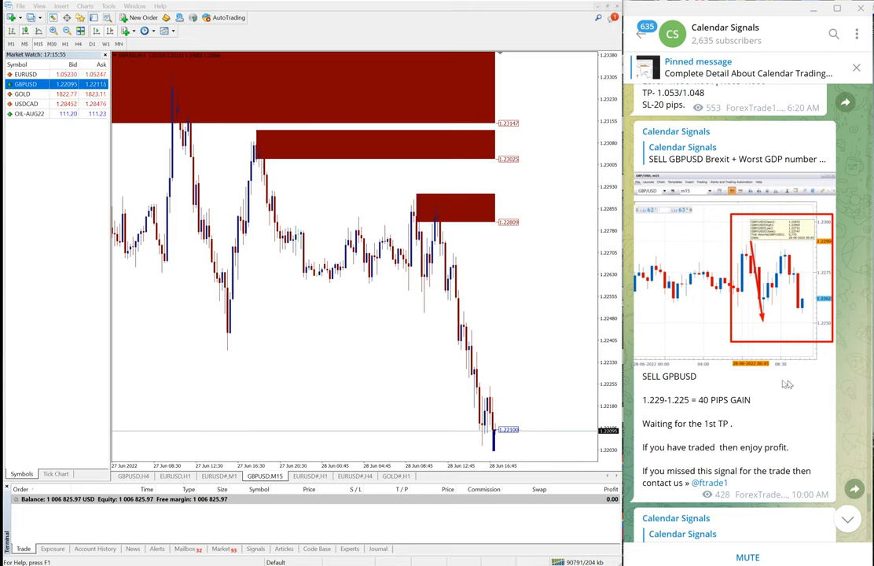
pyautogui.moveTo(792, 160)
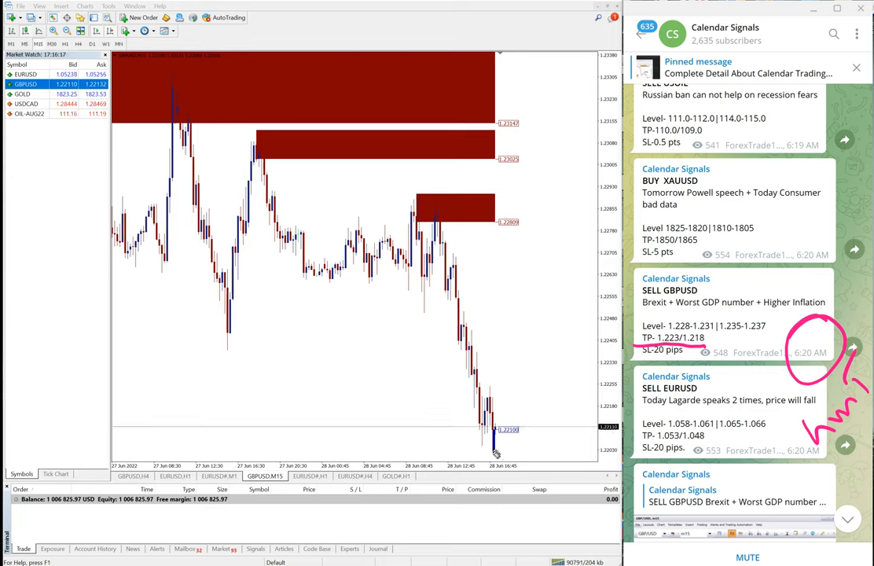
pyautogui.moveTo(515, 408)
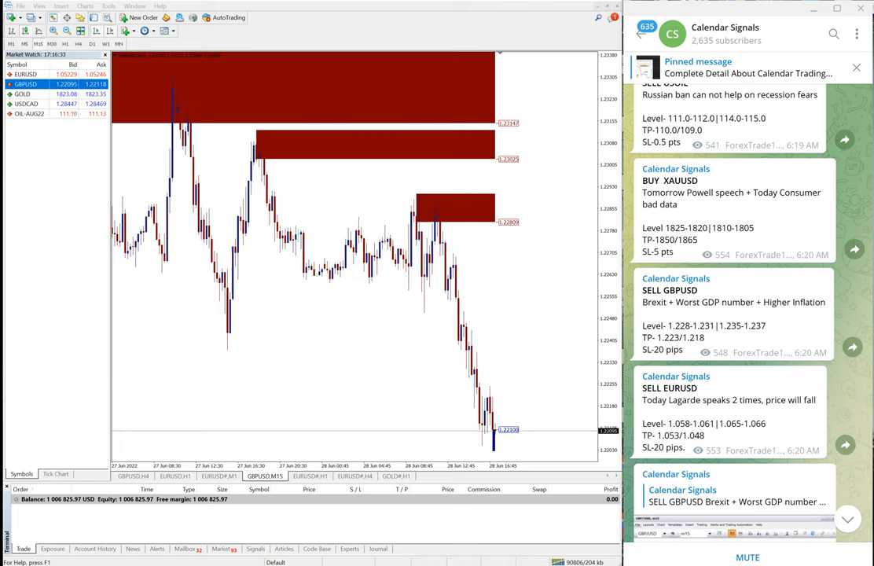
pyautogui.scroll(-3)
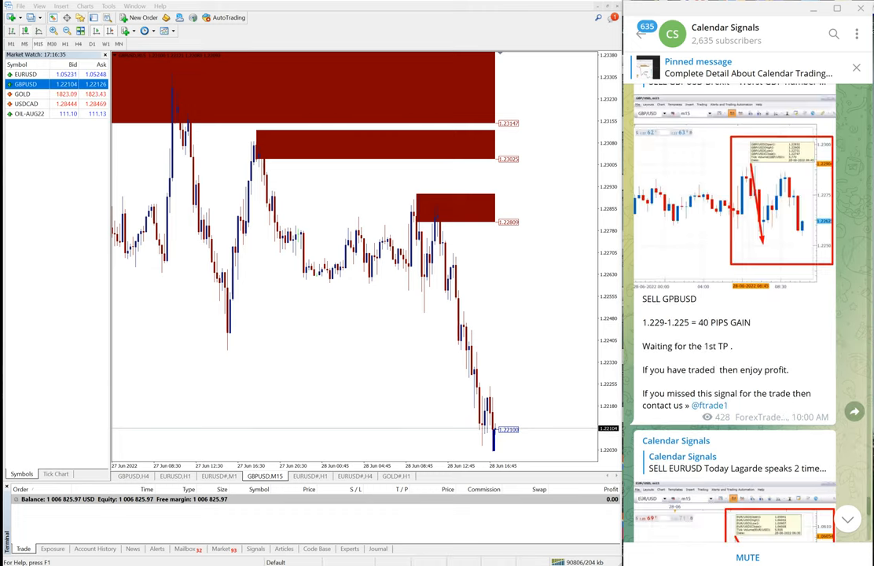
pyautogui.scroll(-3)
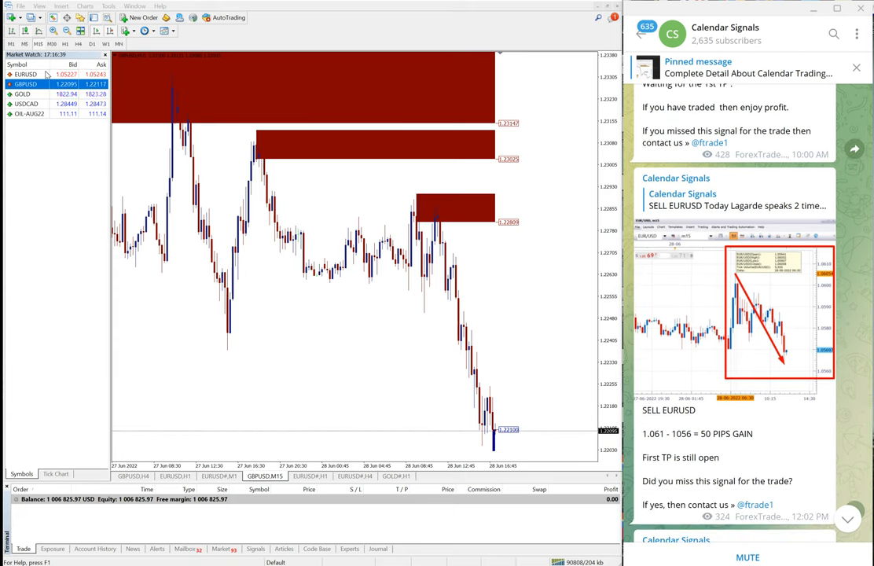
# Display the EURUSD chart's sharp fall and scroll the channel back toward the sell signals
pyautogui.click(25, 74)
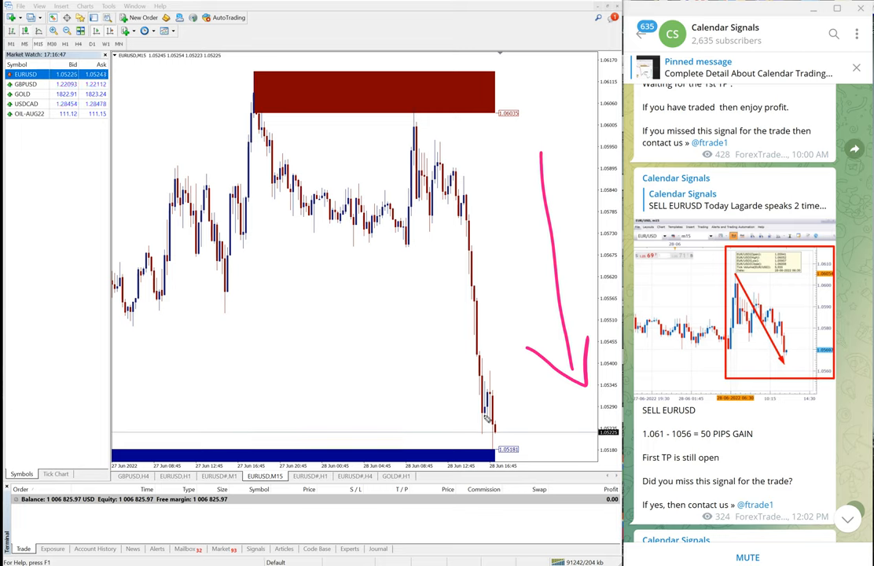
pyautogui.moveTo(643, 123)
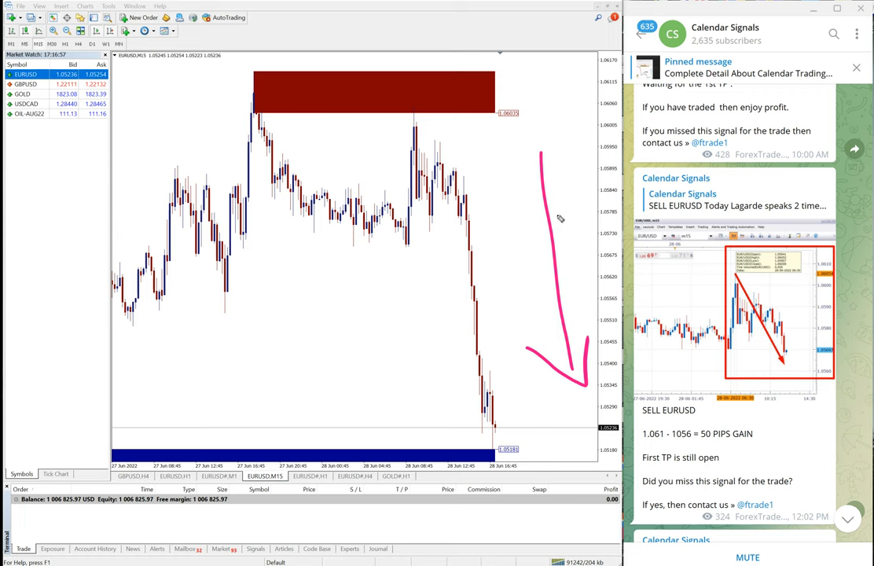
pyautogui.moveTo(757, 204)
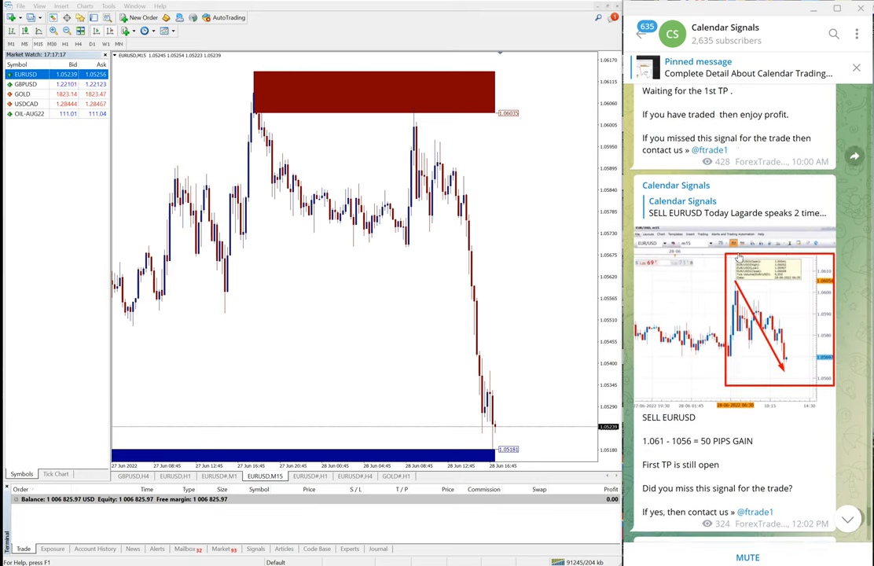
pyautogui.scroll(-3)
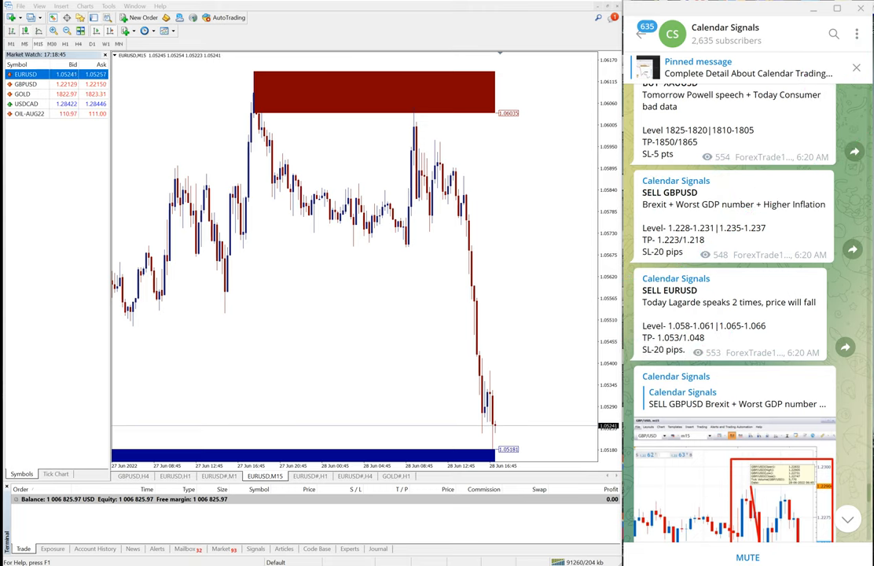
pyautogui.moveTo(522, 364)
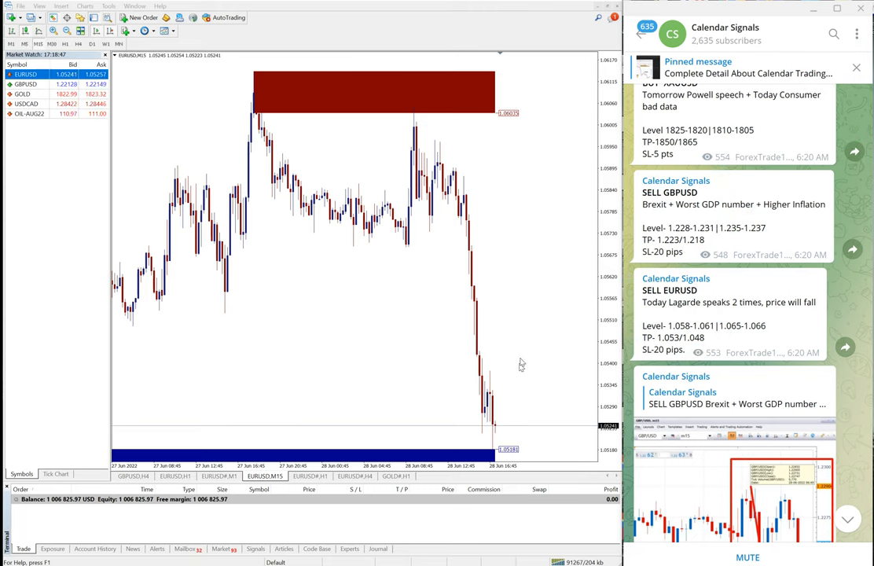
# Scroll the channel down to the SELL USOIL 1.0-point result post
pyautogui.scroll(-3)
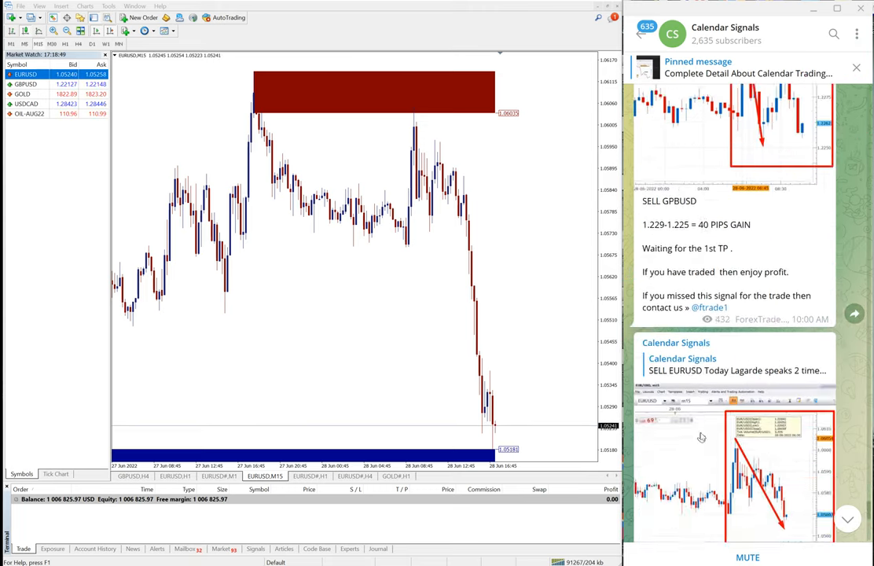
pyautogui.scroll(-3)
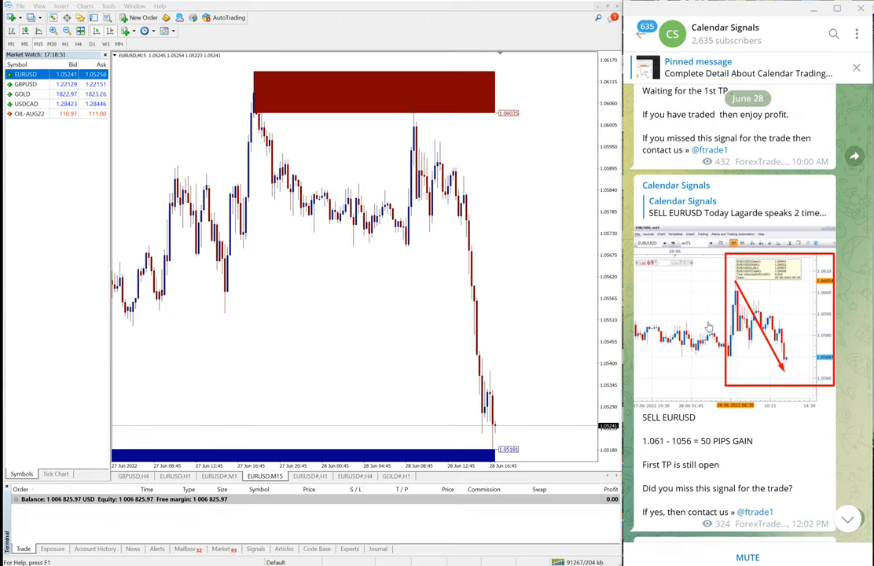
pyautogui.scroll(-3)
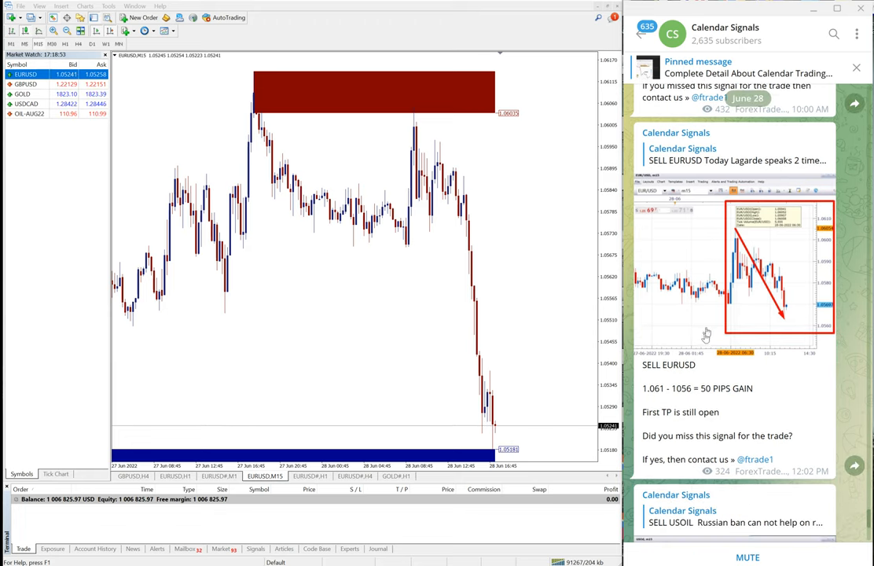
pyautogui.scroll(-3)
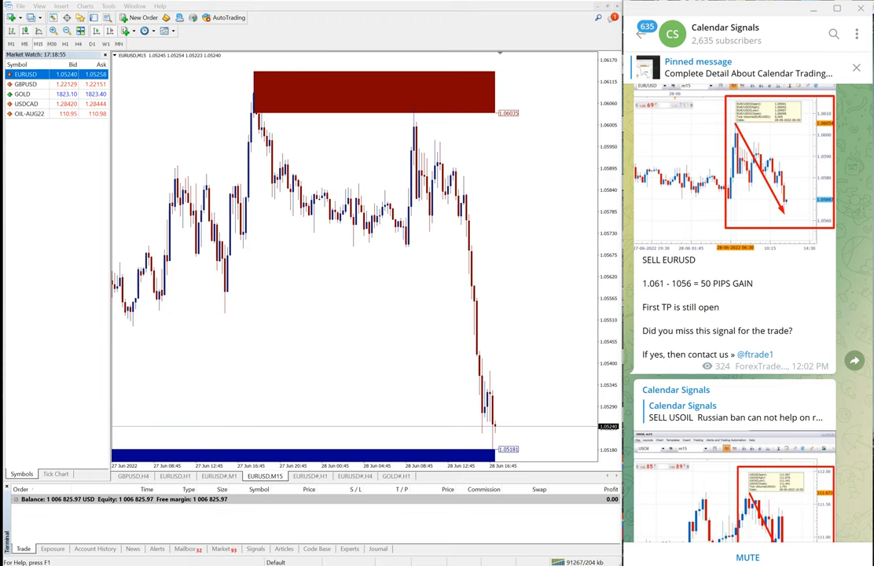
pyautogui.scroll(-3)
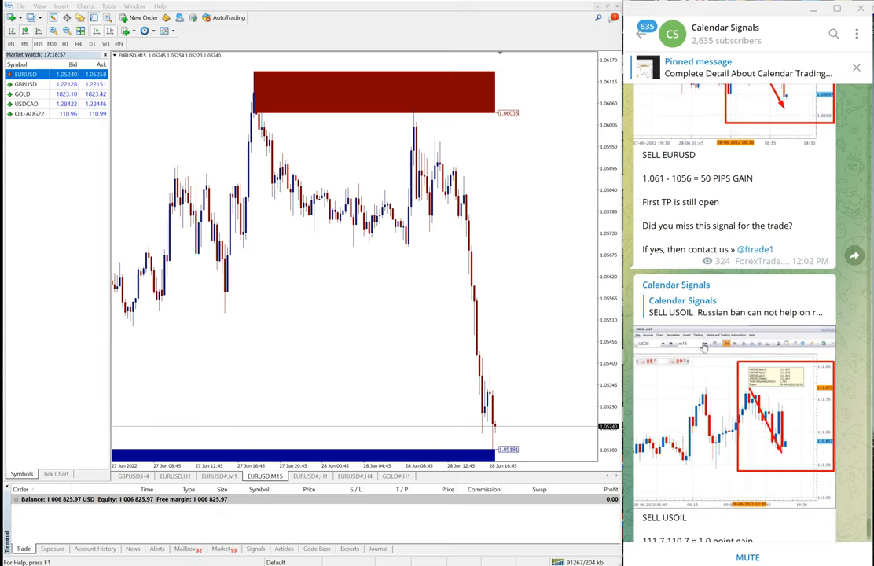
pyautogui.scroll(-3)
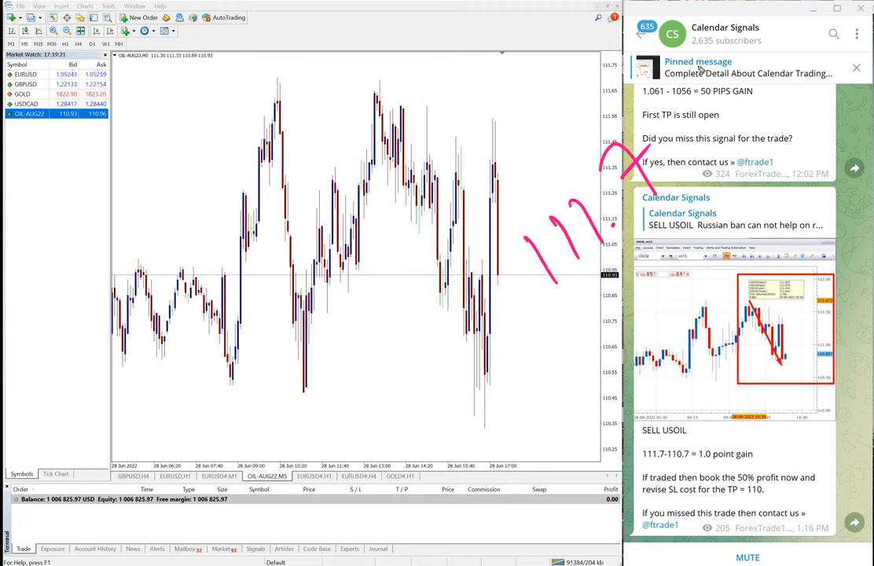
# Underline and circle the oil rally's peak, then circle the swing low on the chart
pyautogui.moveTo(264, 76); pyautogui.dragTo(385, 77)
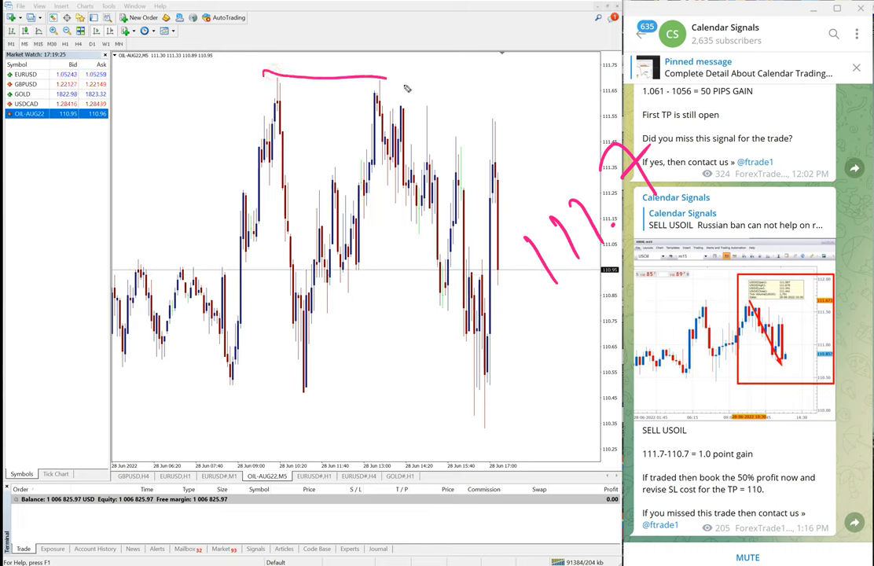
pyautogui.moveTo(657, 305)
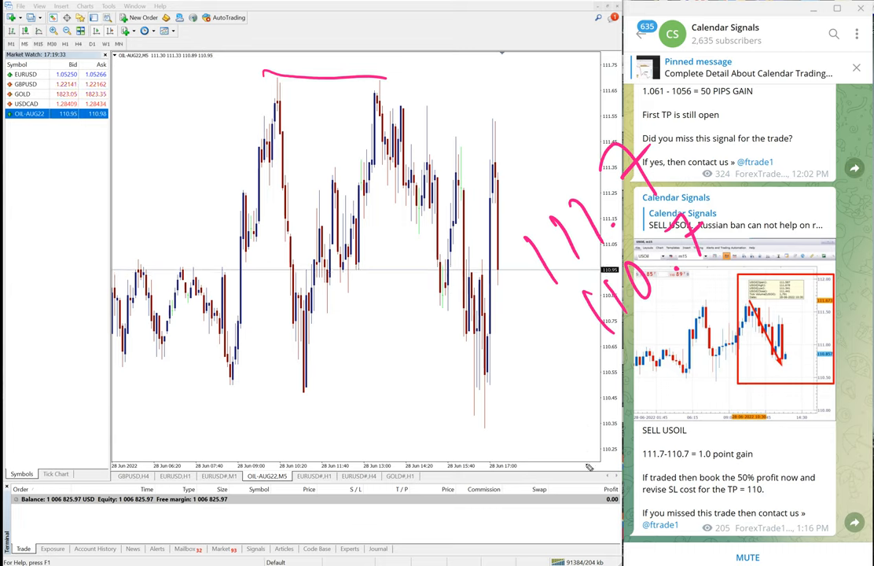
pyautogui.moveTo(597, 332)
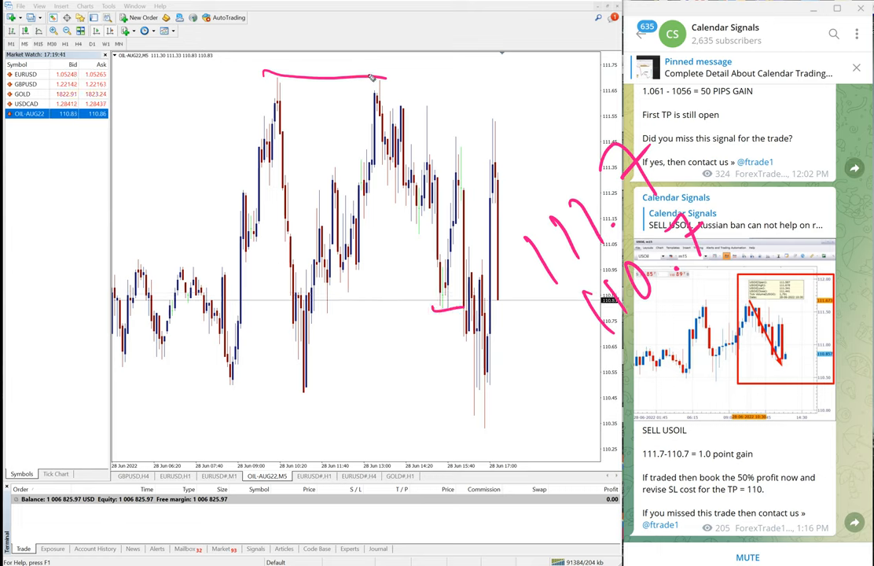
pyautogui.moveTo(385, 79); pyautogui.dragTo(448, 306)
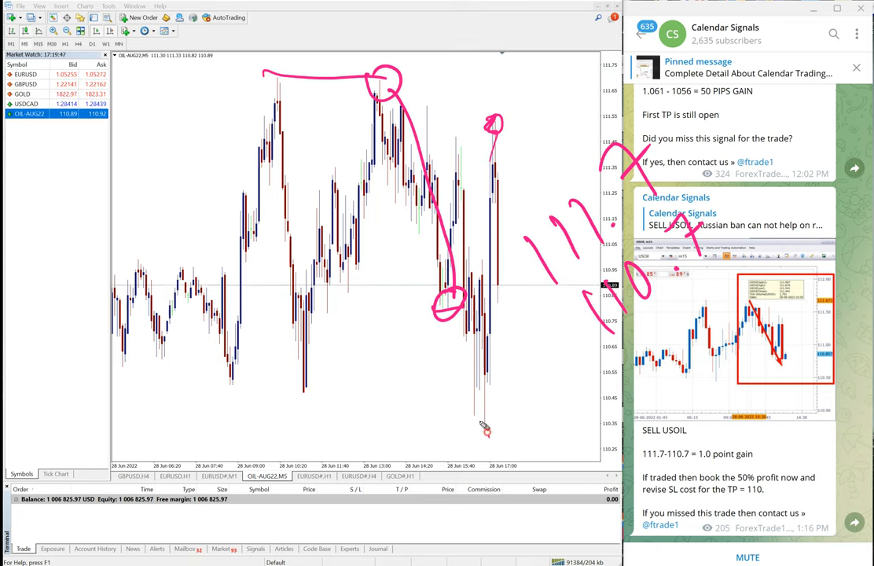
pyautogui.moveTo(484, 428); pyautogui.dragTo(484, 427)
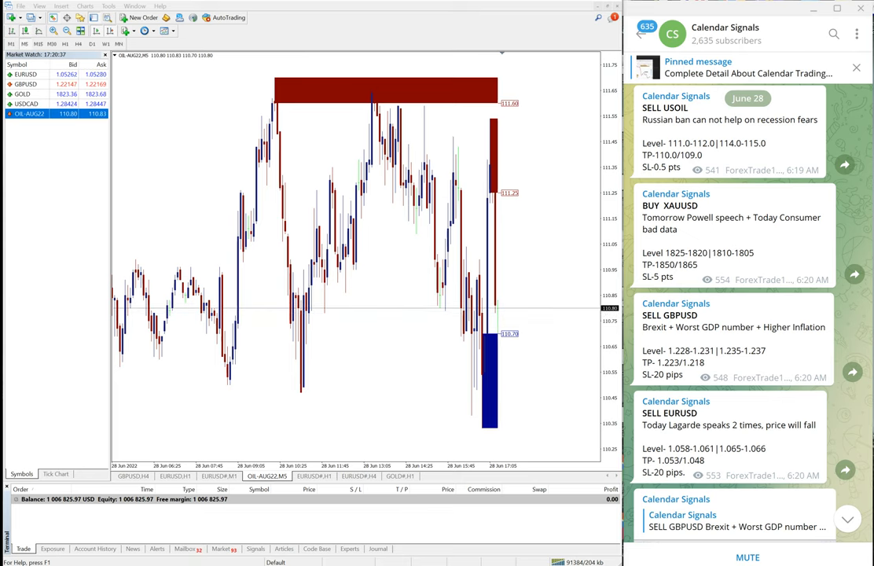
# Scroll the channel back to the SELL EURUSD 50-pip result post
pyautogui.scroll(3)
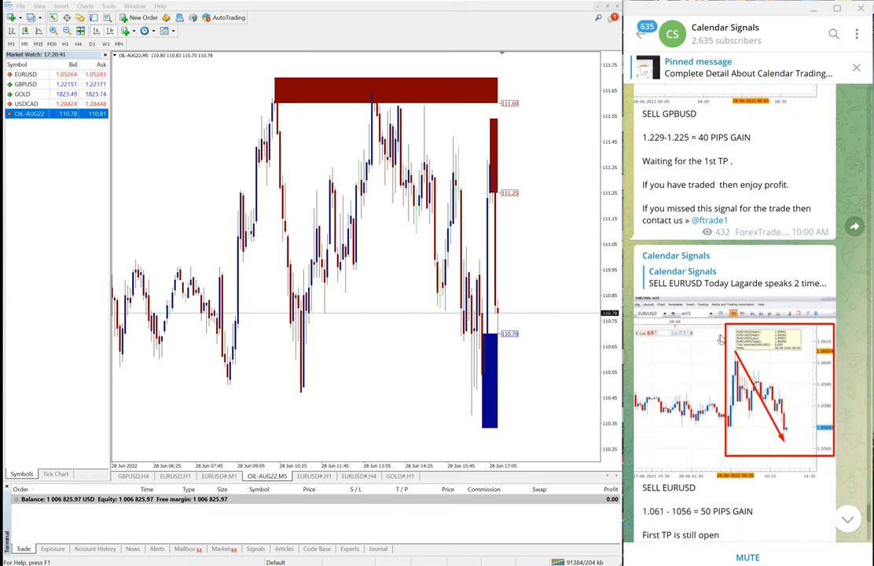
pyautogui.scroll(-3)
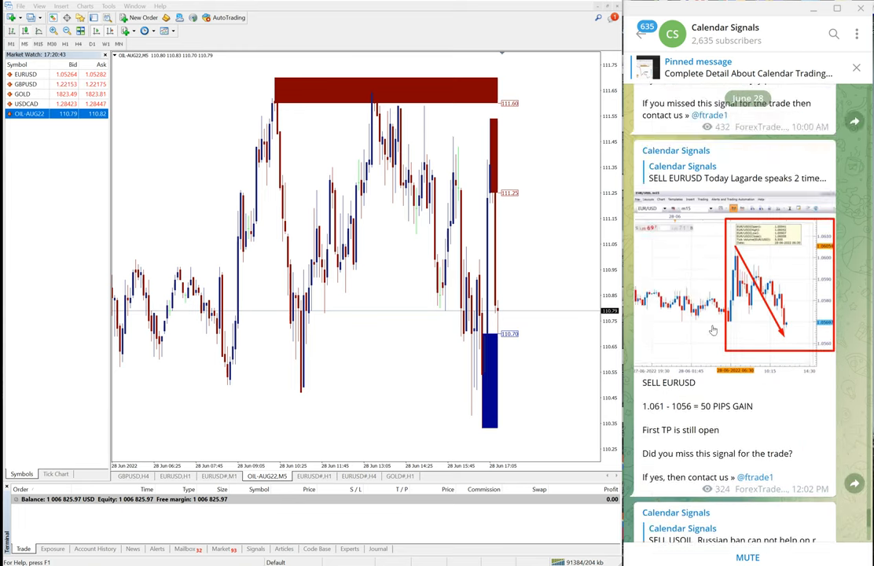